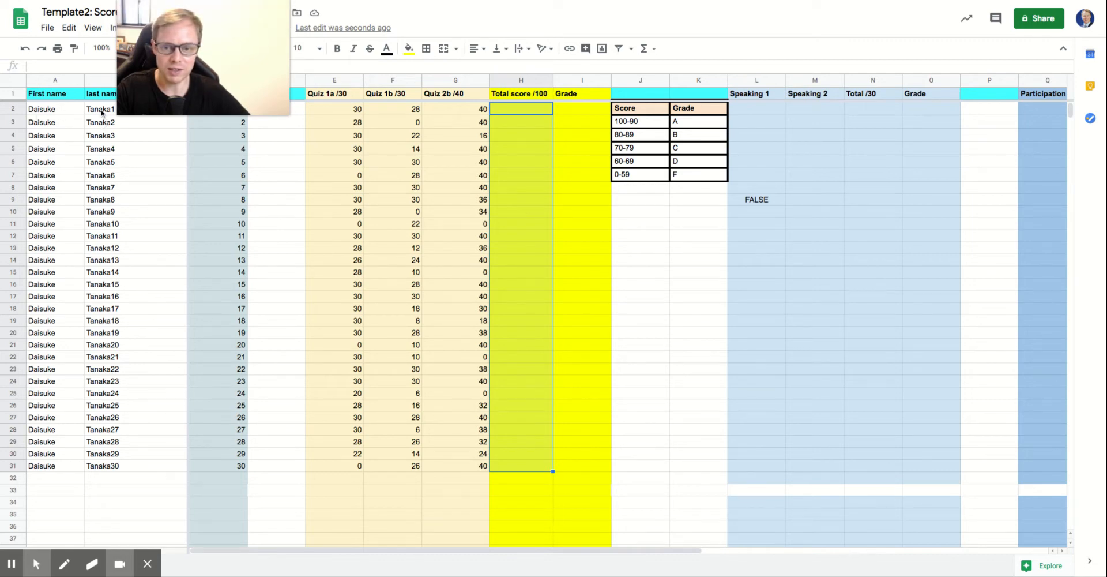
mouse_move(350, 157)
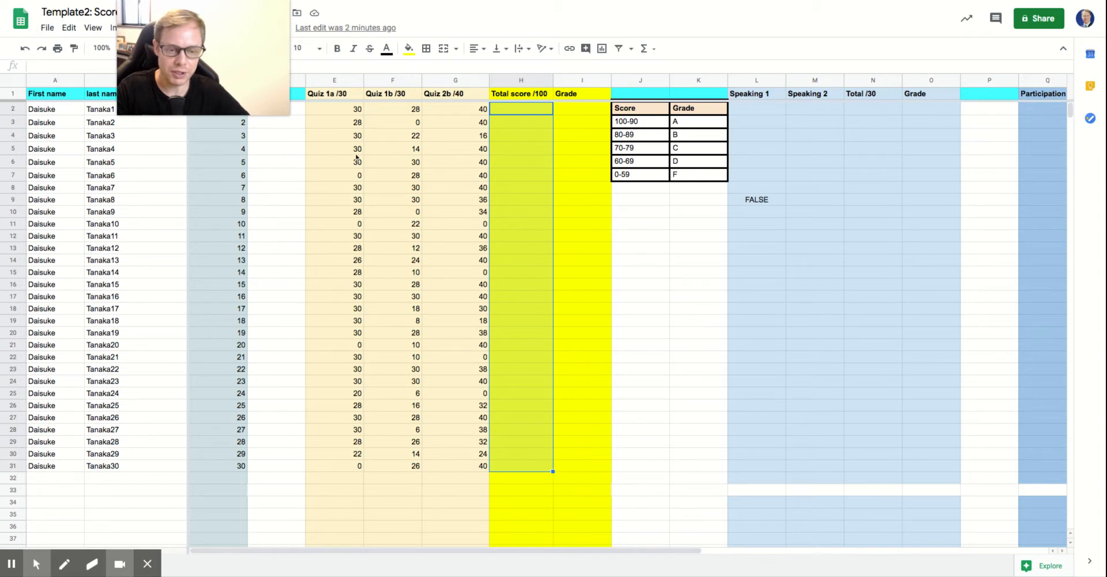
mouse_move(341, 117)
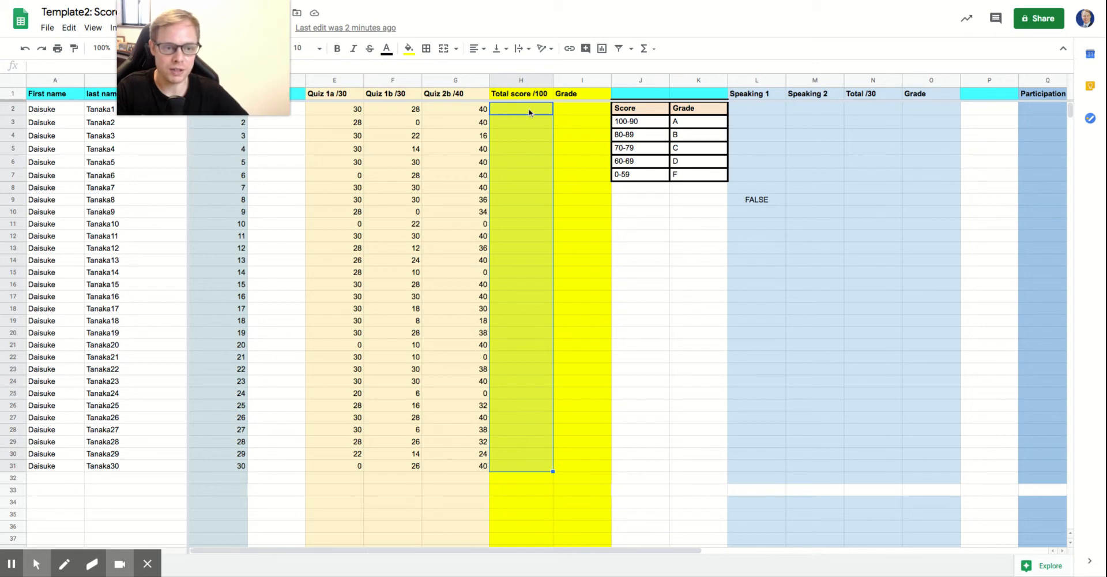
mouse_move(348, 112)
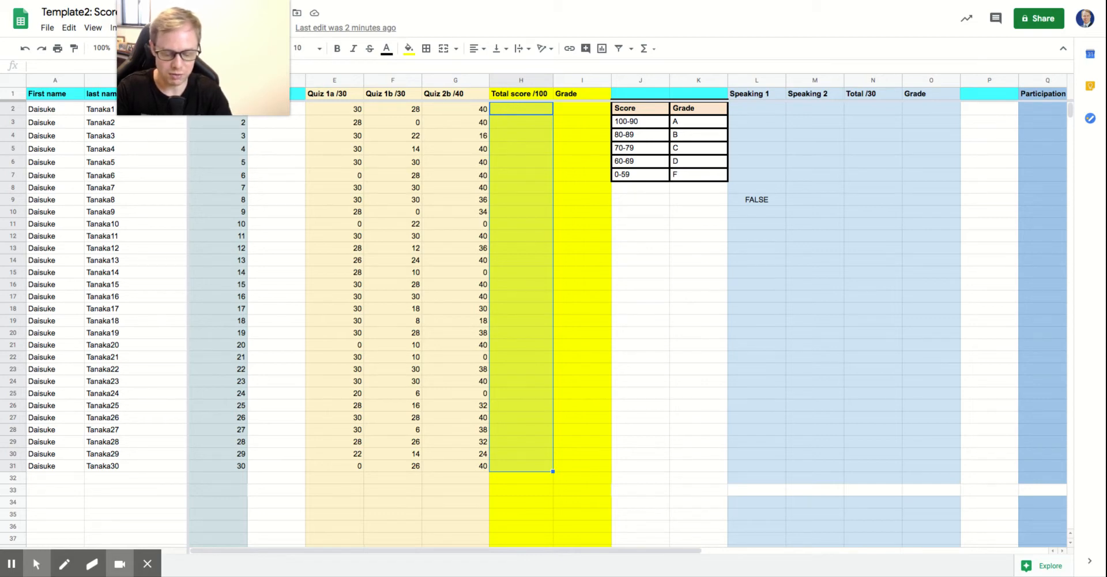
mouse_move(535, 104)
type("=")
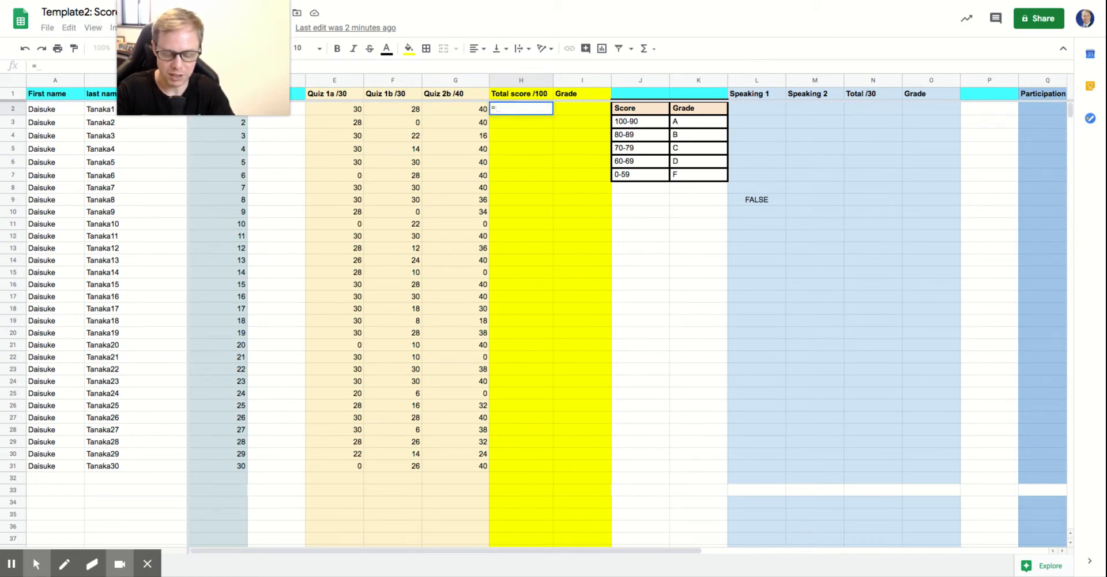
Make H2 sum the three quiz scores in E2:G2, giving 98
type("SUM")
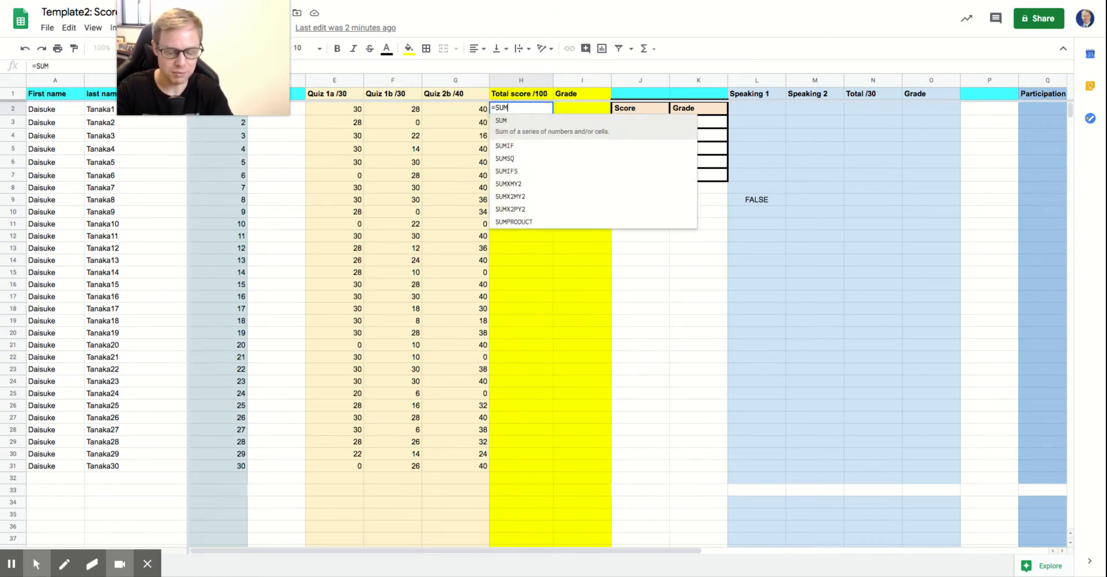
left_click(335, 109)
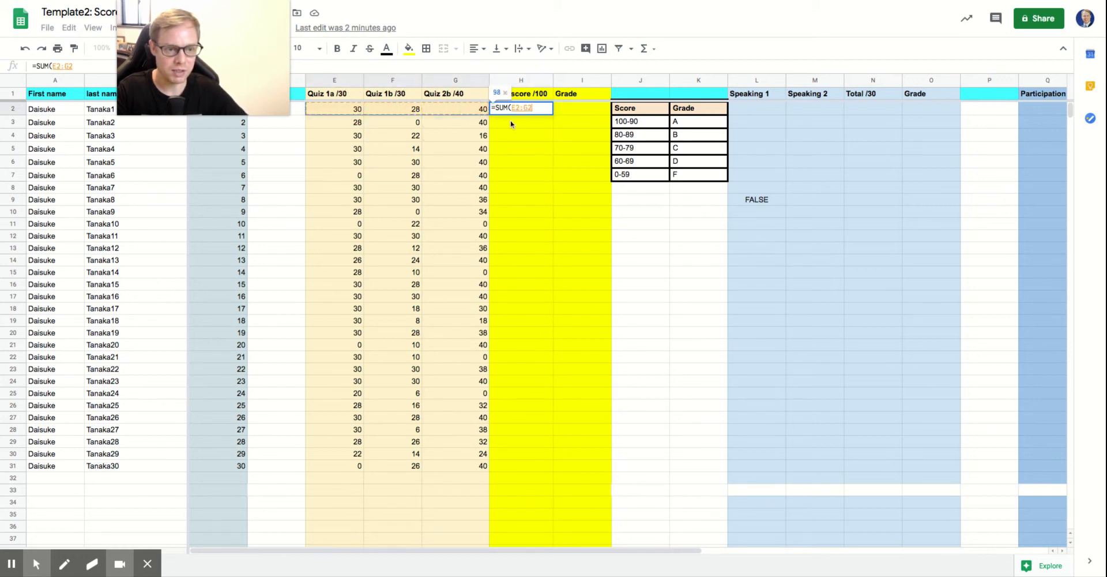
key("Return")
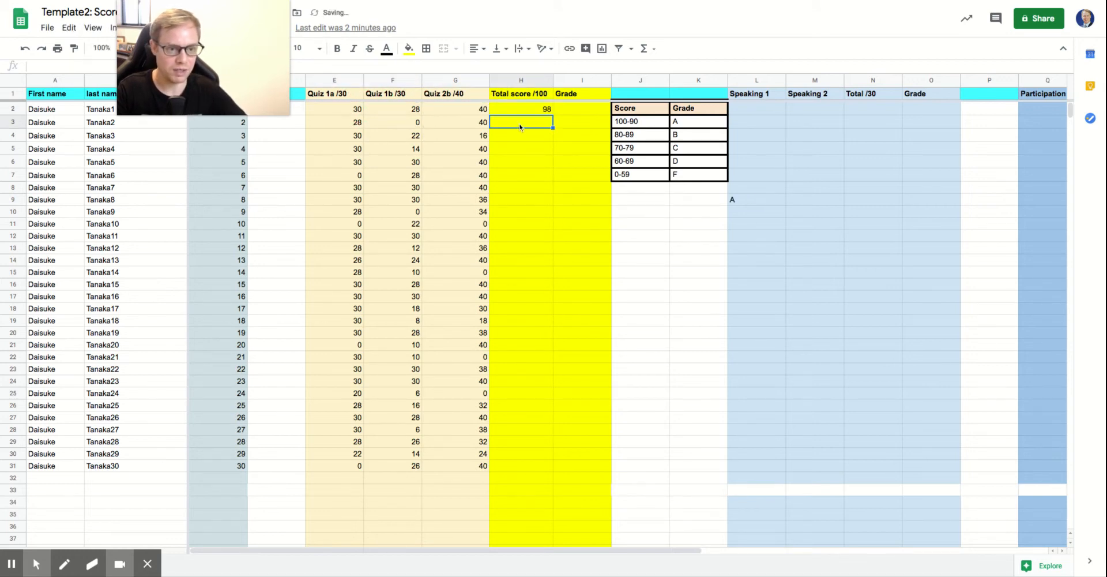
Copy the =SUM(E2:G2) total down column H through row 31
left_click(520, 109)
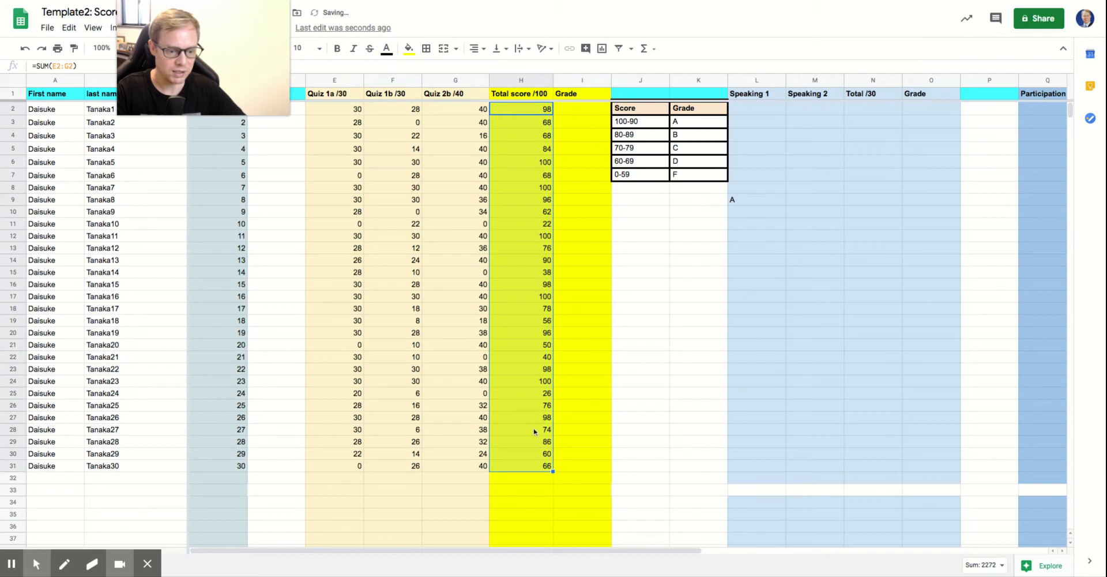
mouse_move(577, 121)
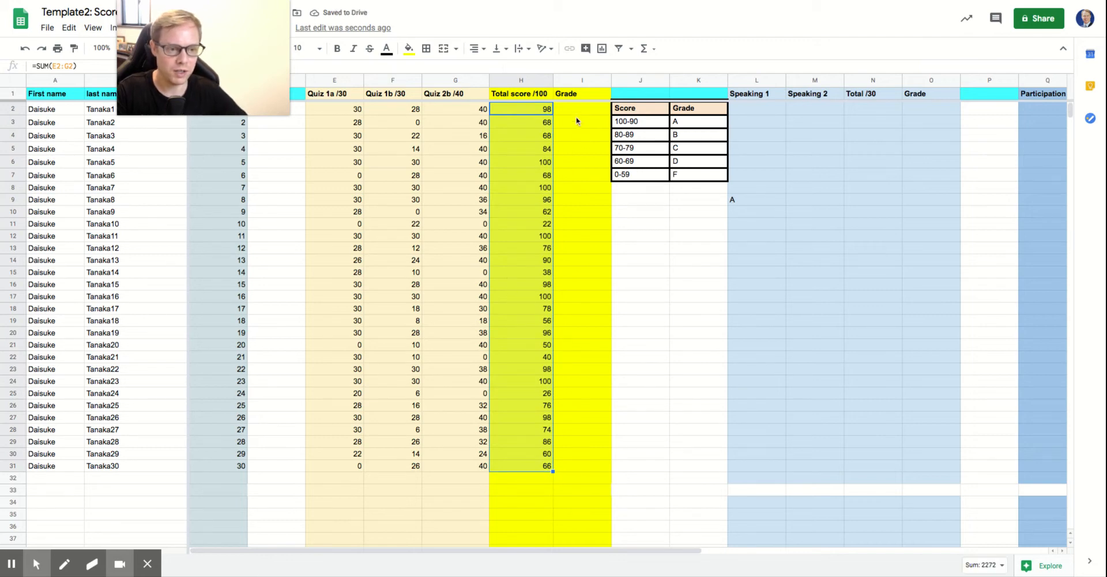
left_click(581, 108)
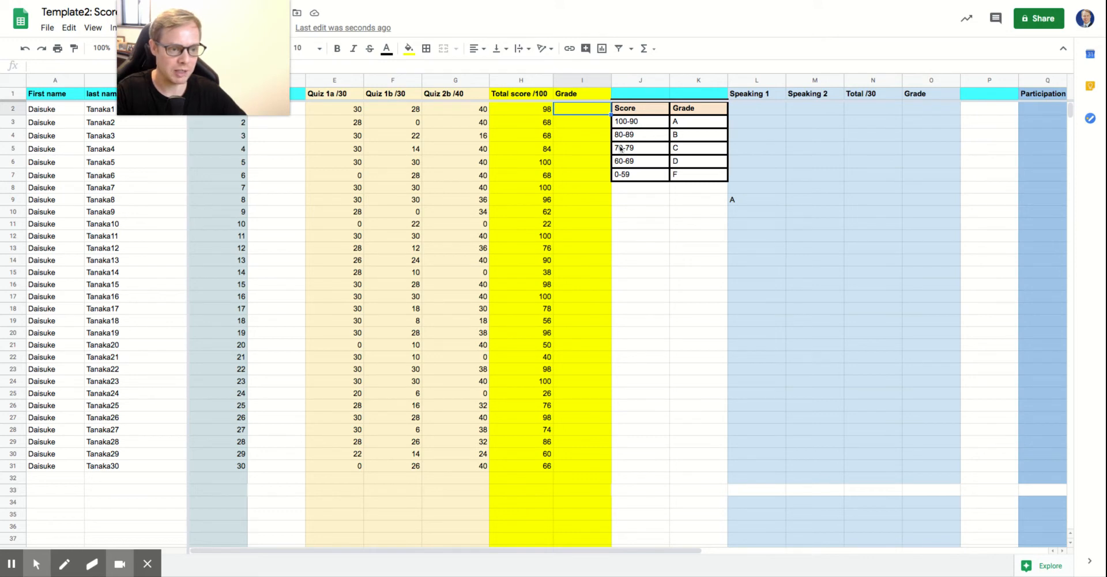
mouse_move(669, 189)
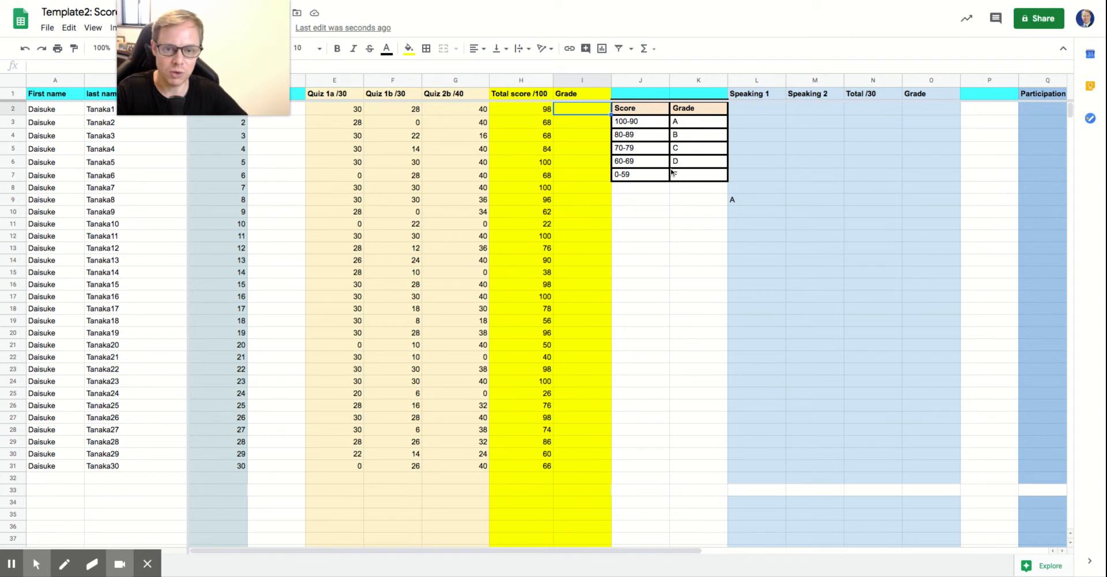
type("F")
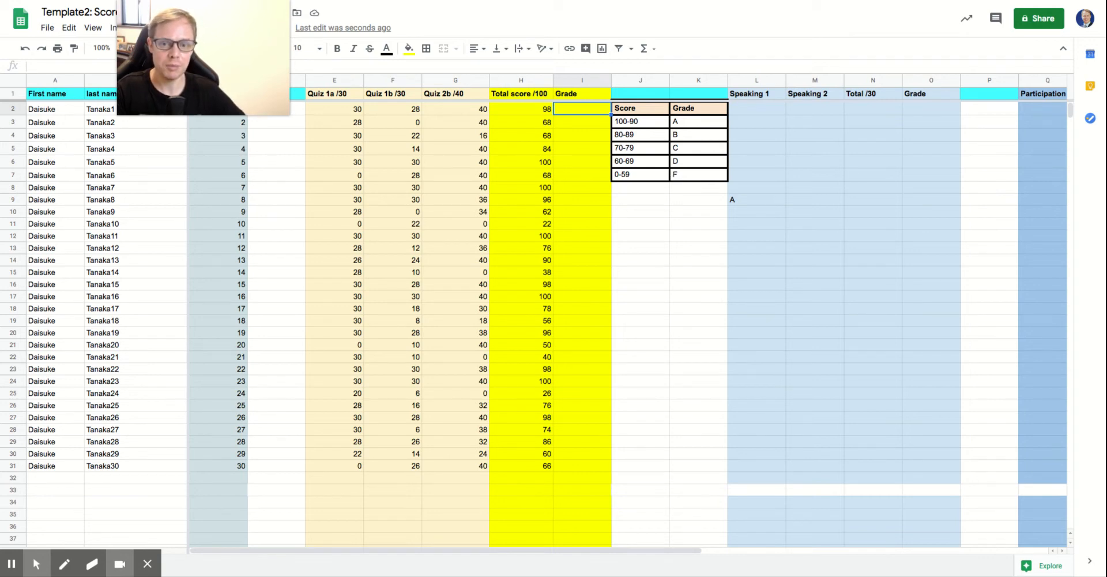
mouse_move(387, 49)
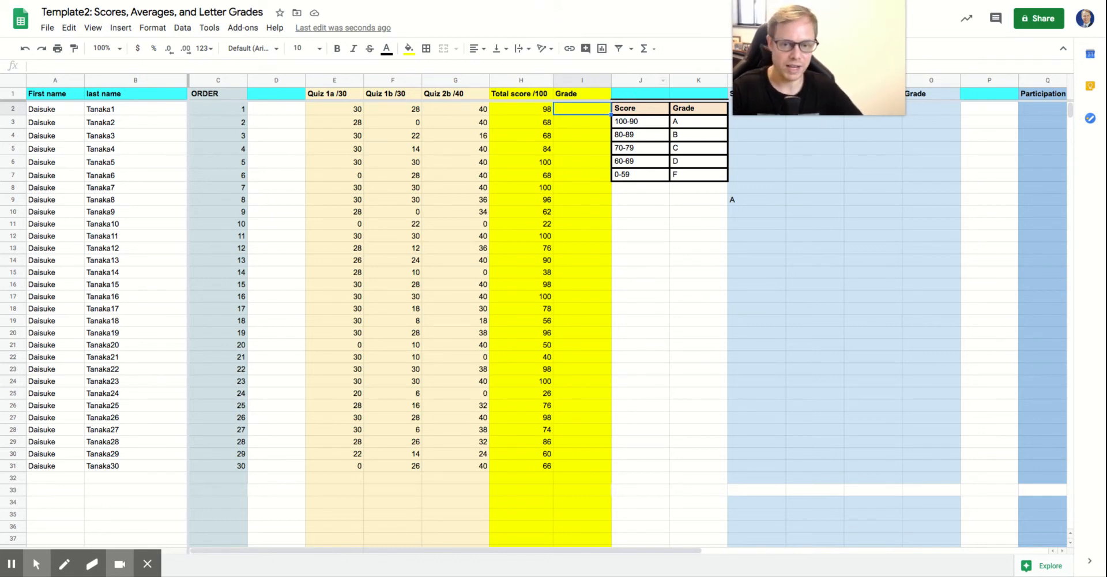
mouse_move(569, 119)
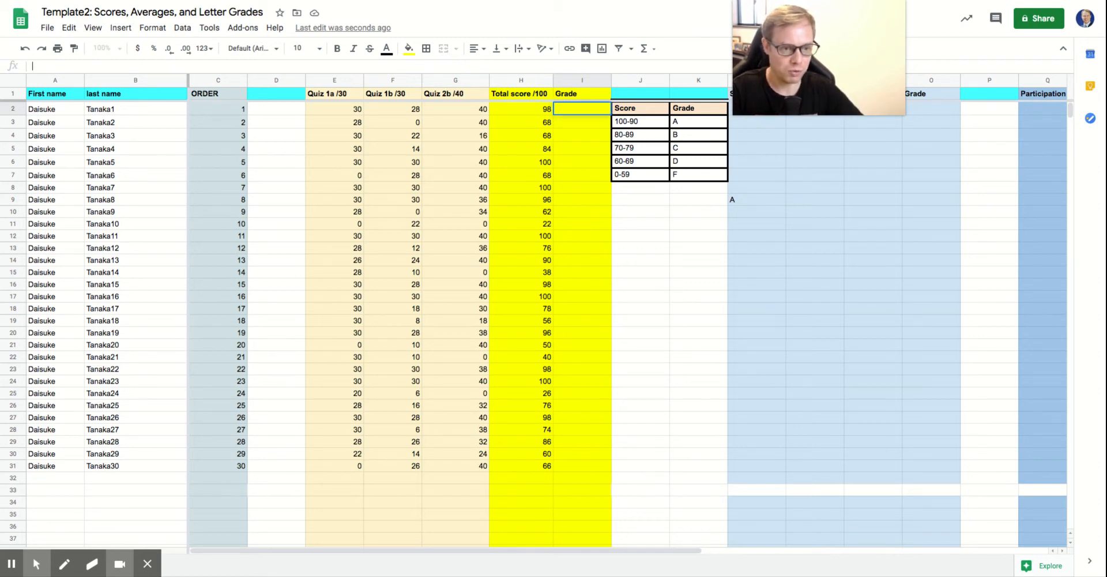
left_click(520, 80)
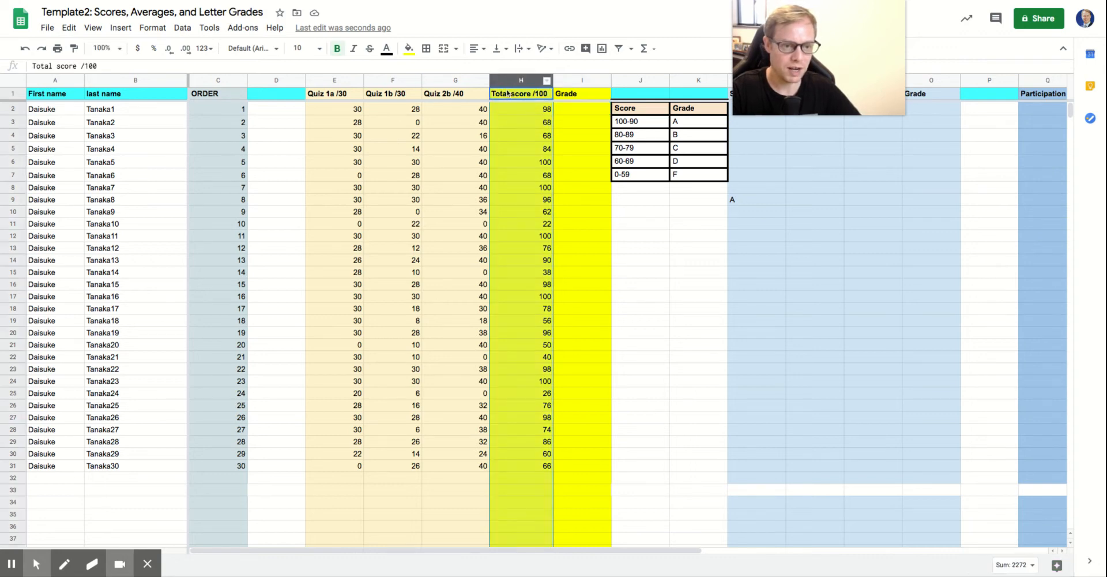
mouse_move(564, 112)
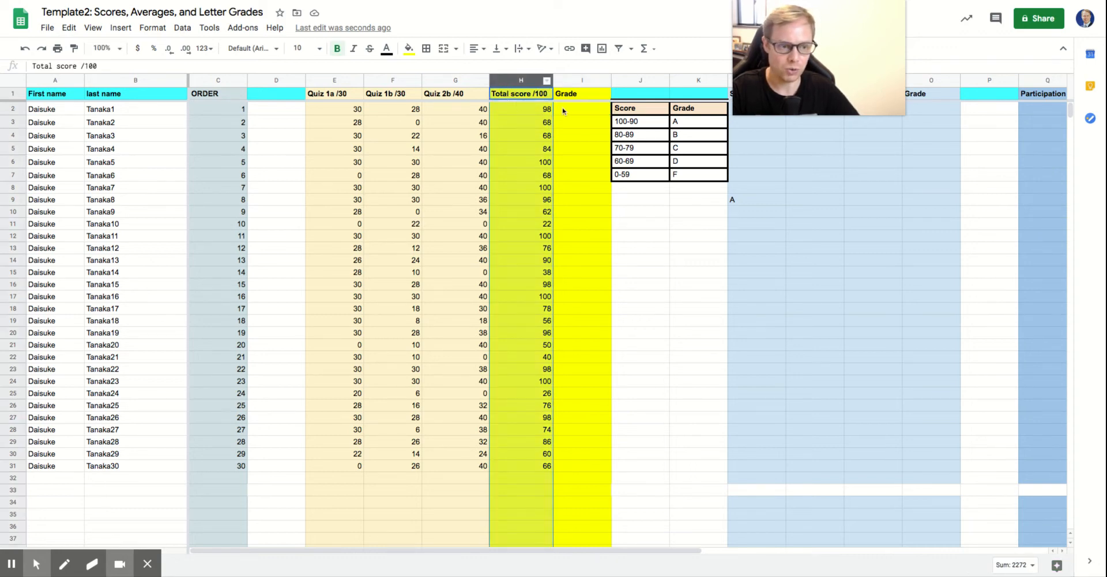
mouse_move(573, 112)
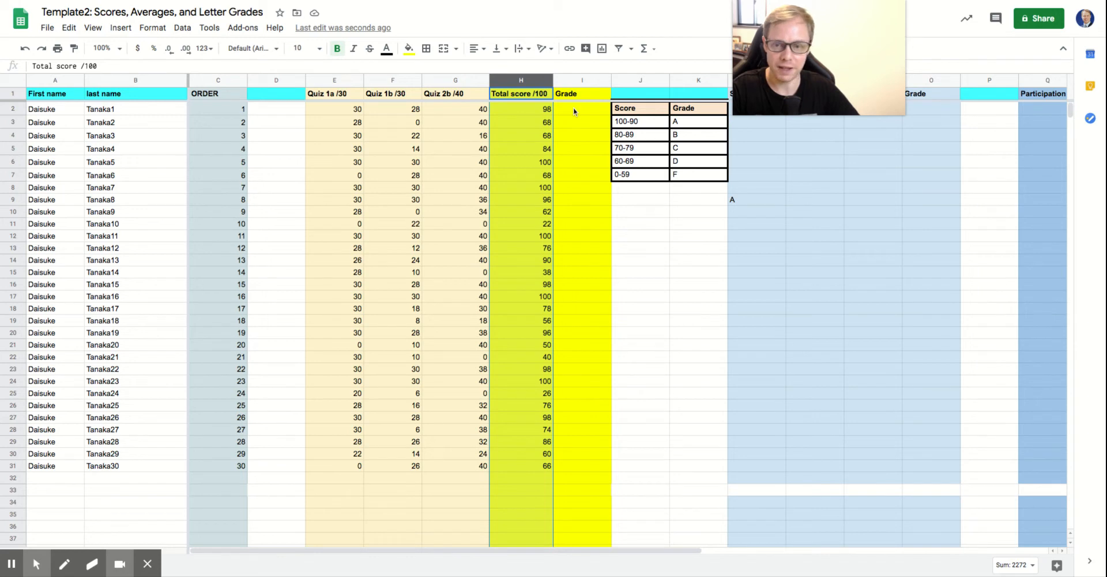
left_click(581, 108)
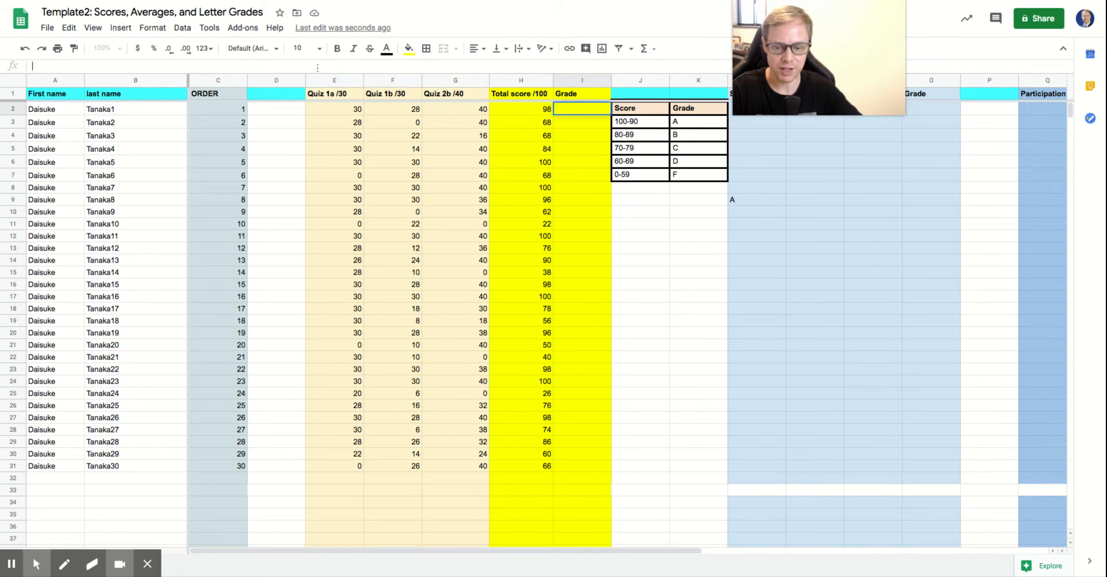
Start the grade formula in I2 with =IF(H2>99,"A+" for scores above 99
type("=")
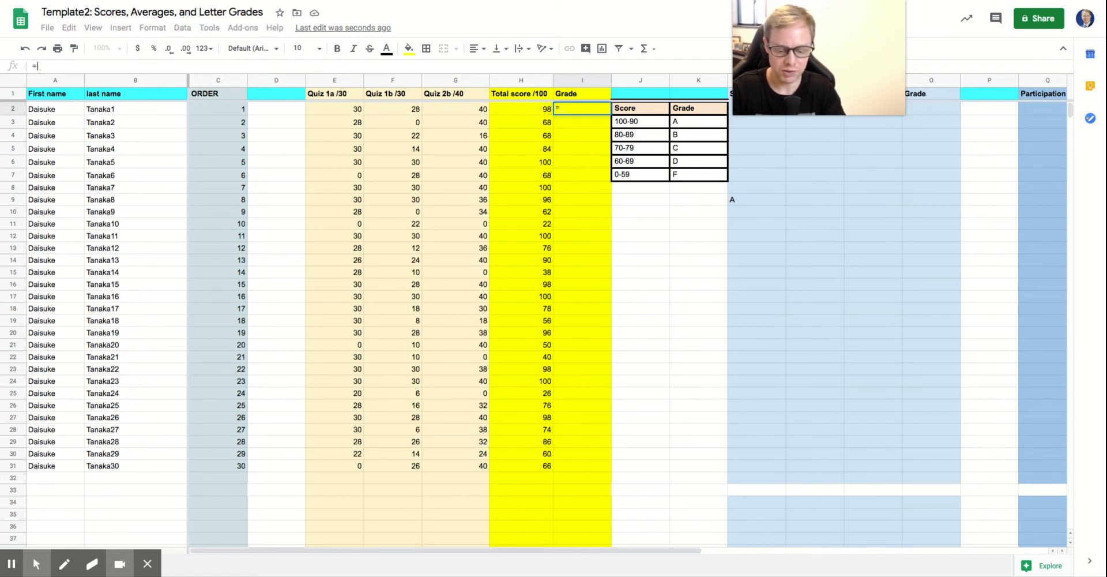
type("IF")
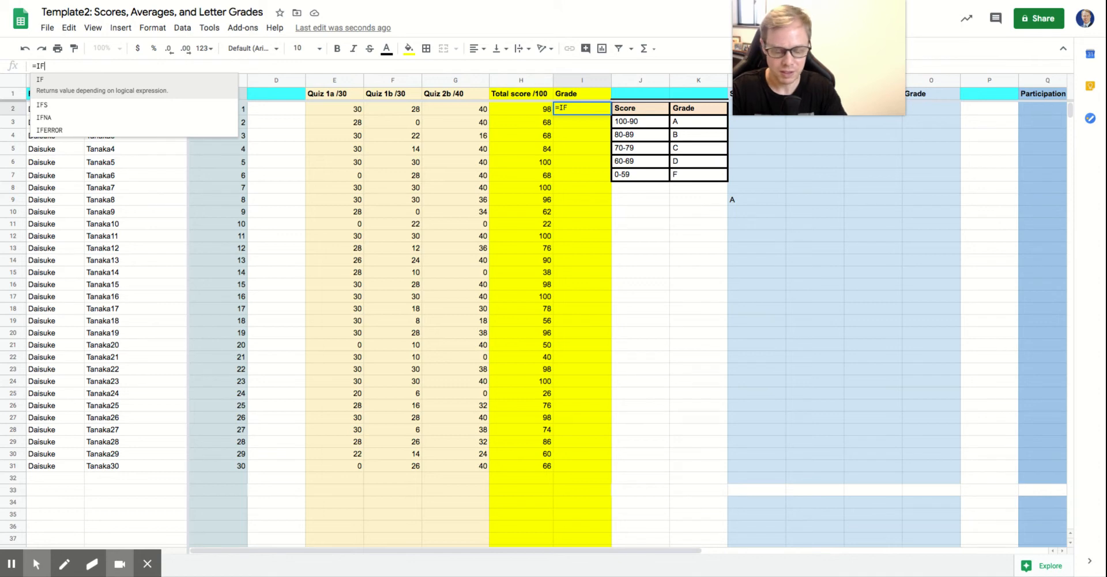
type("(H")
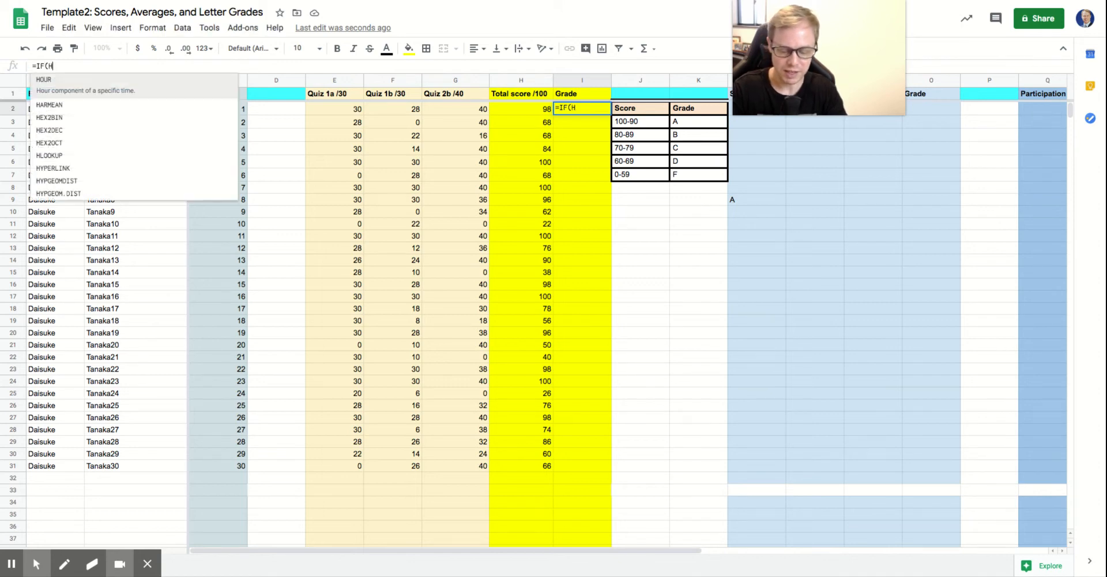
type("2")
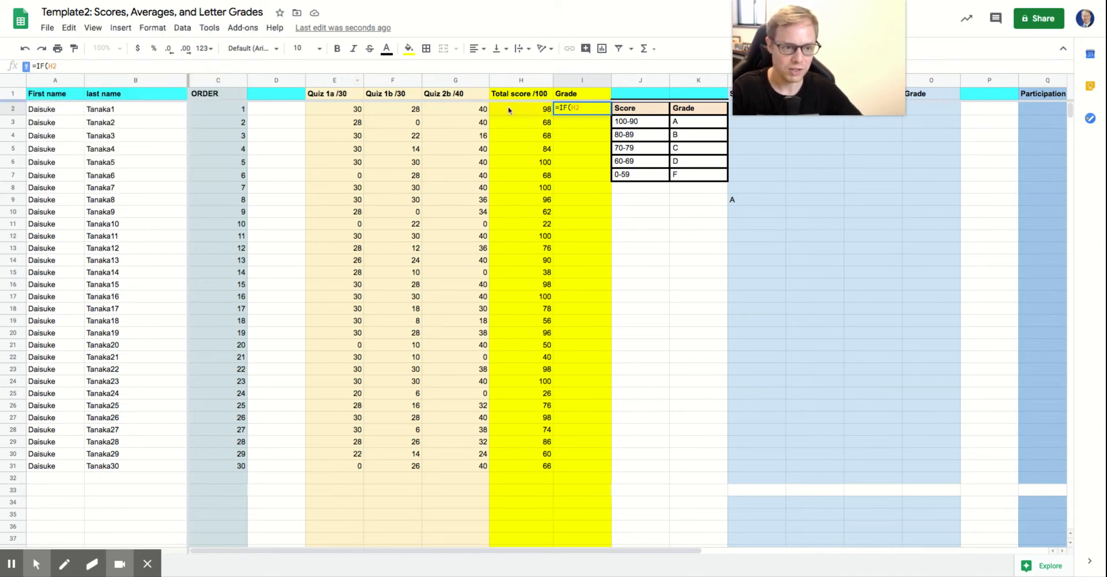
mouse_move(529, 113)
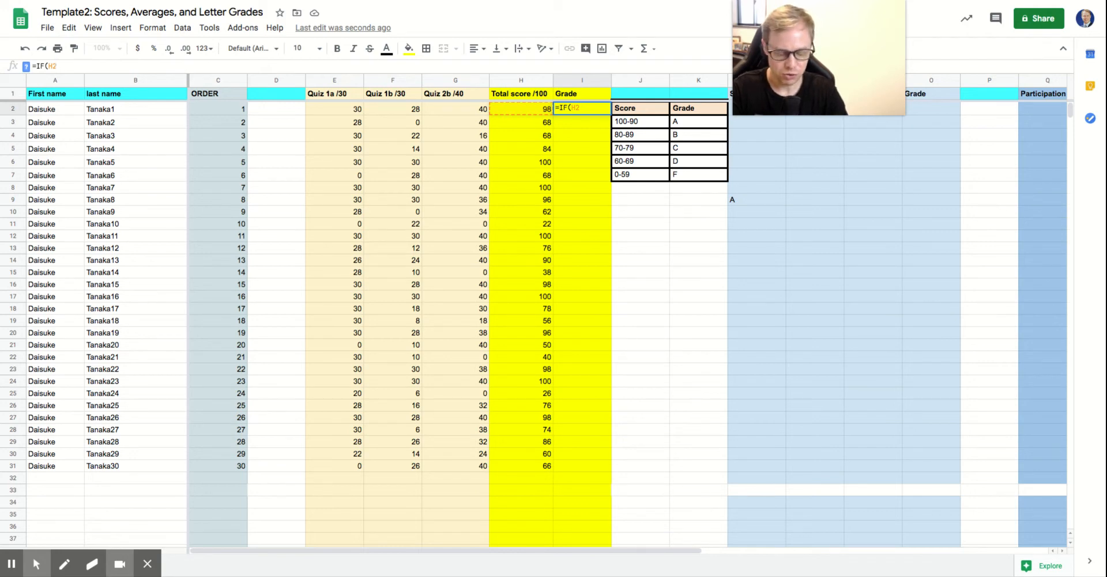
type(">99")
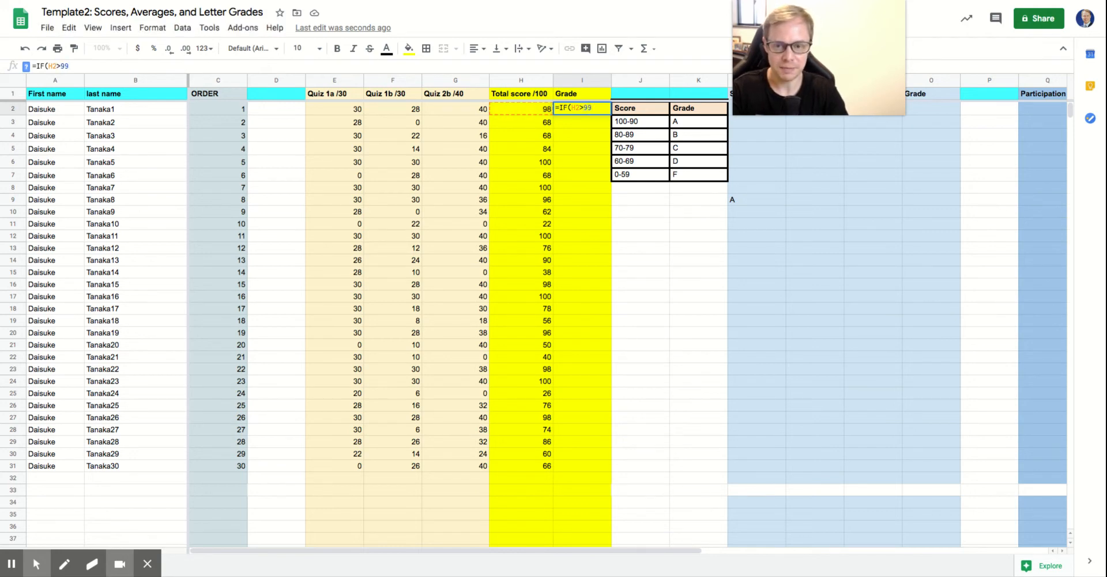
type(",")
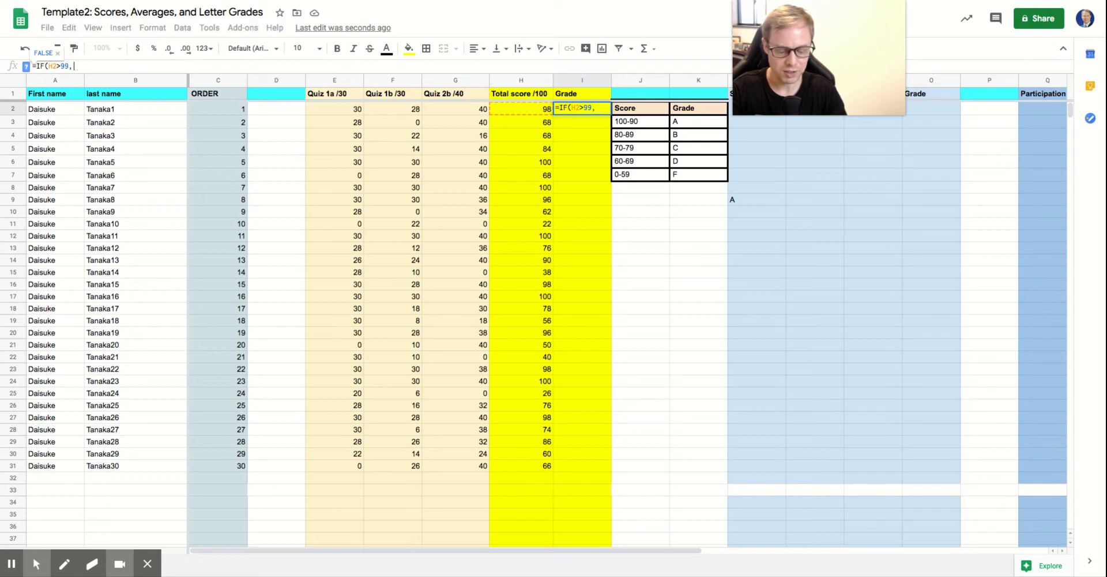
type("\"A\"")
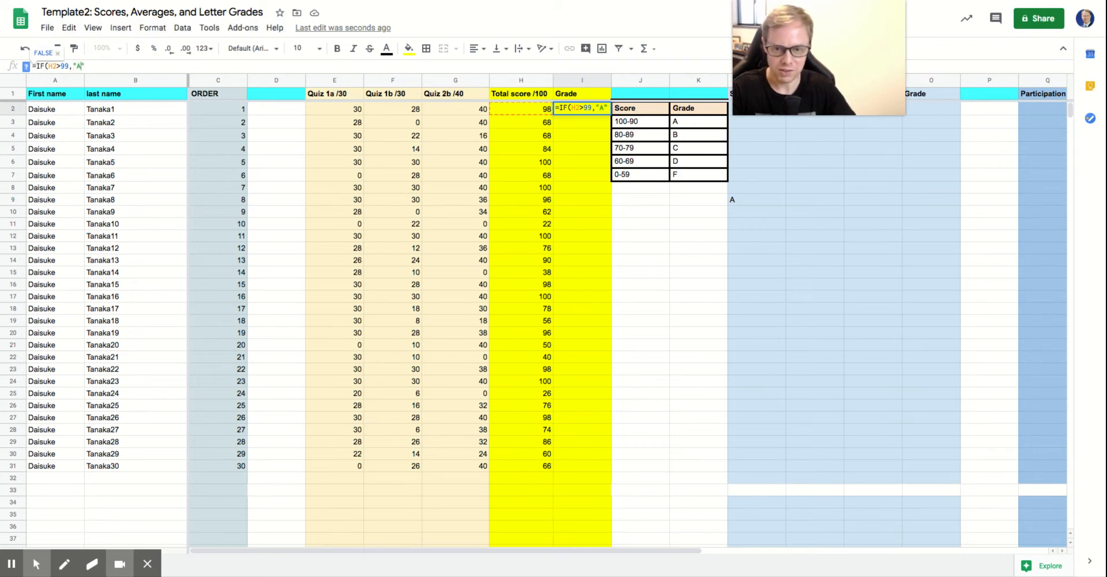
type("+")
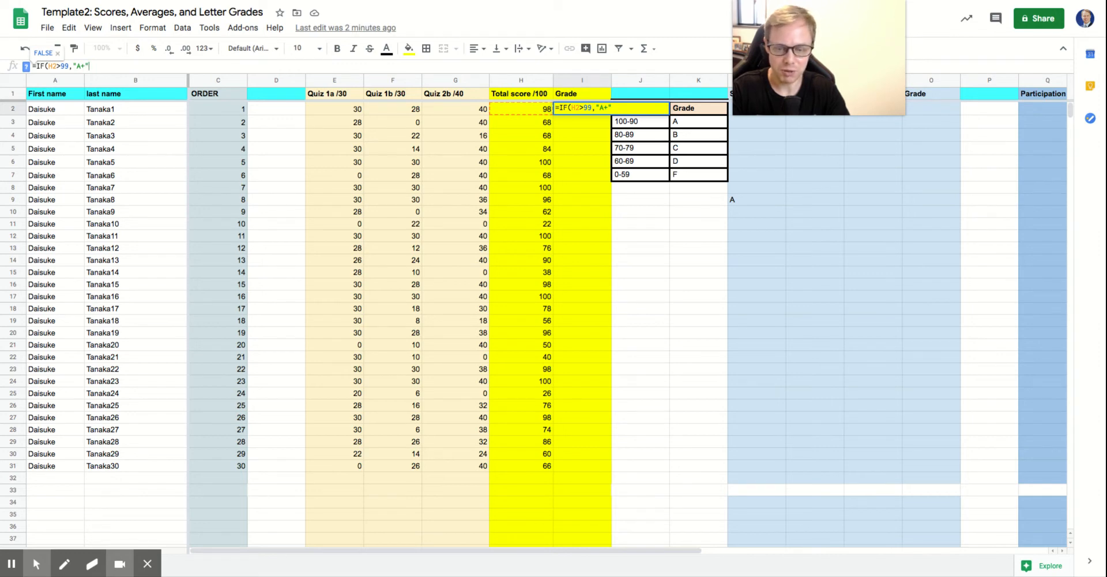
Nest further IFs so scores above 93 give A and above 89 give A-
type(",IF(")
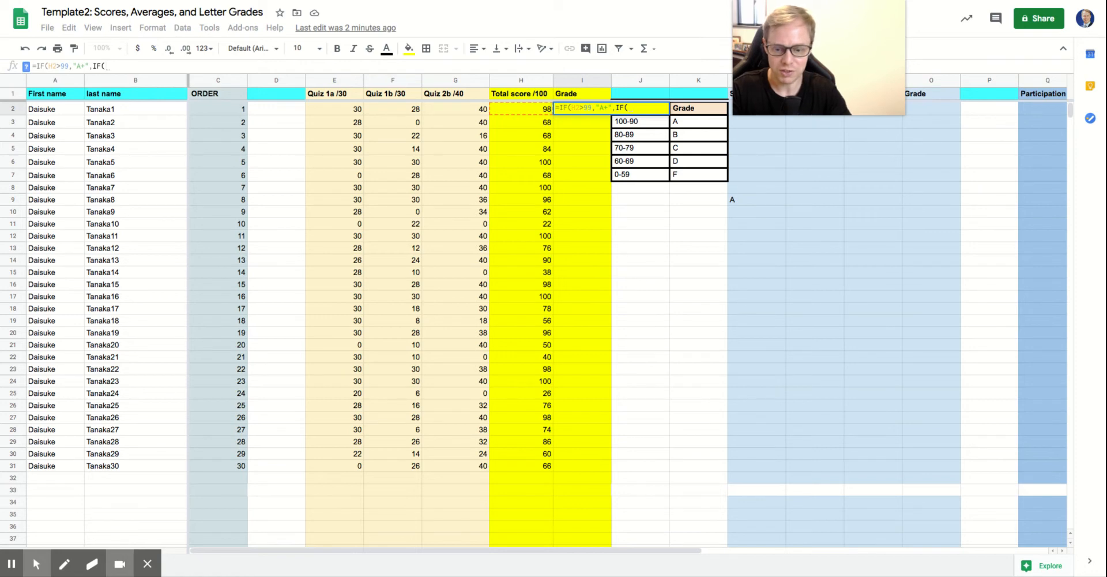
type("H2")
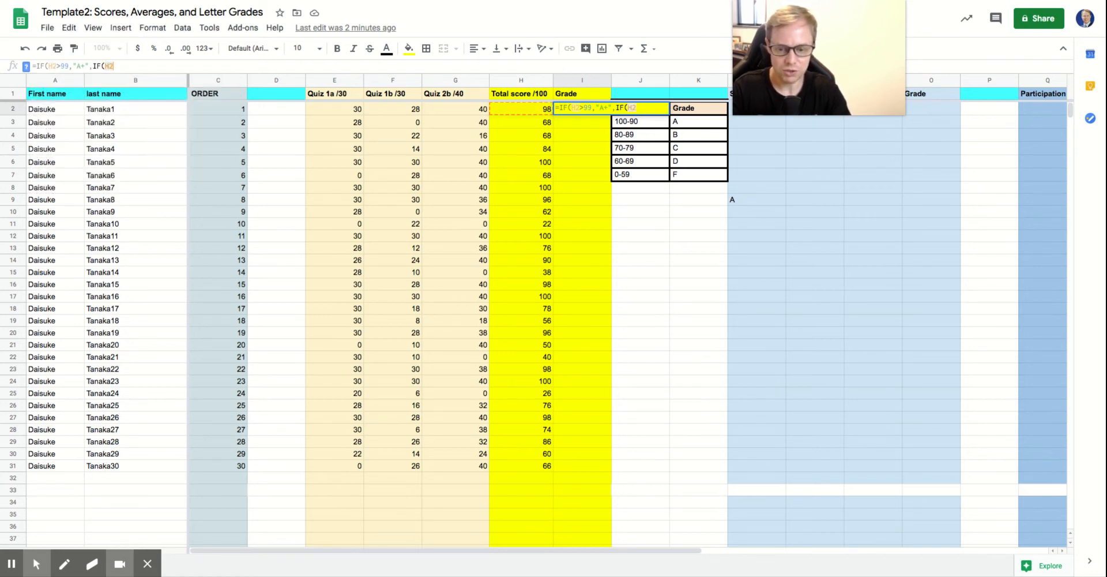
type(">")
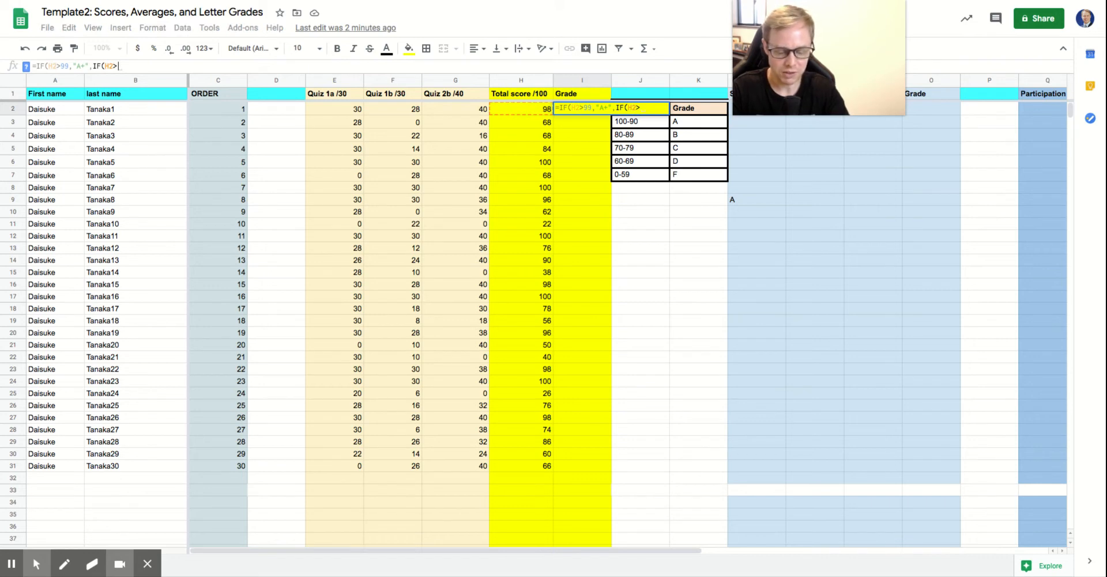
type("93,\"")
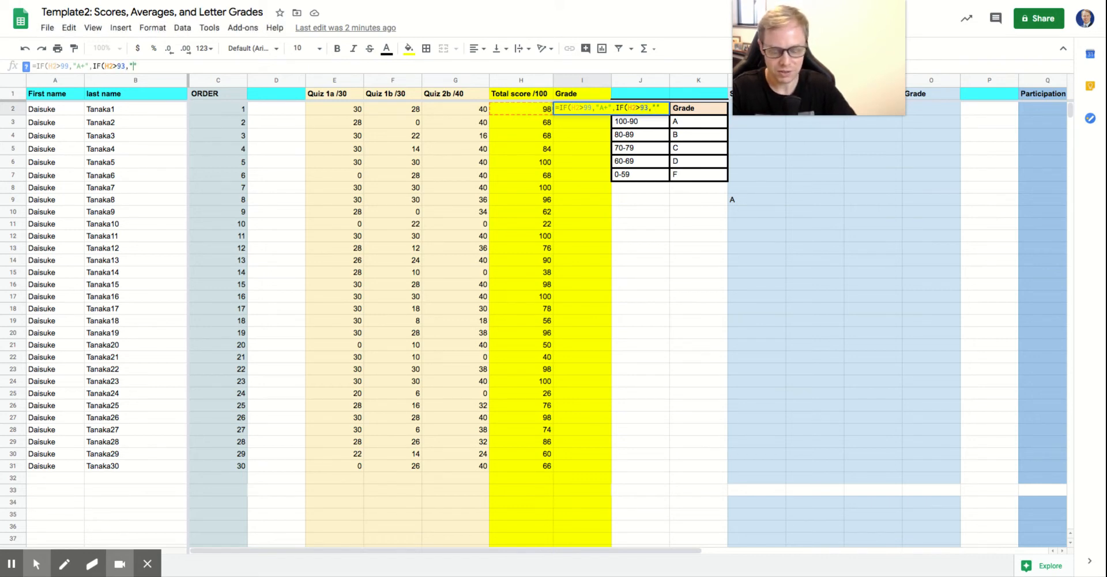
type("A")
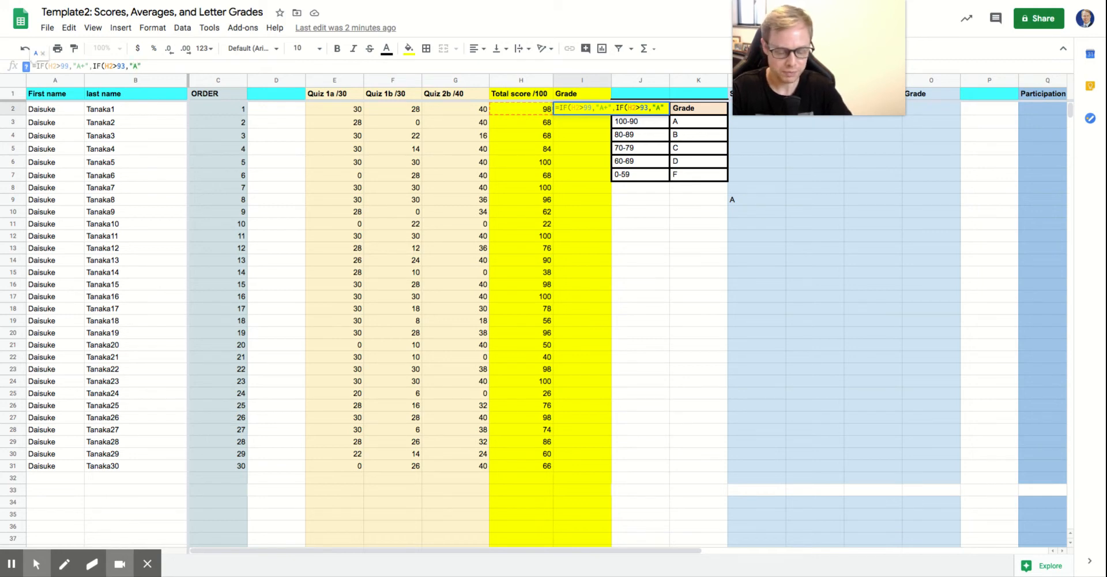
type(",IF(H")
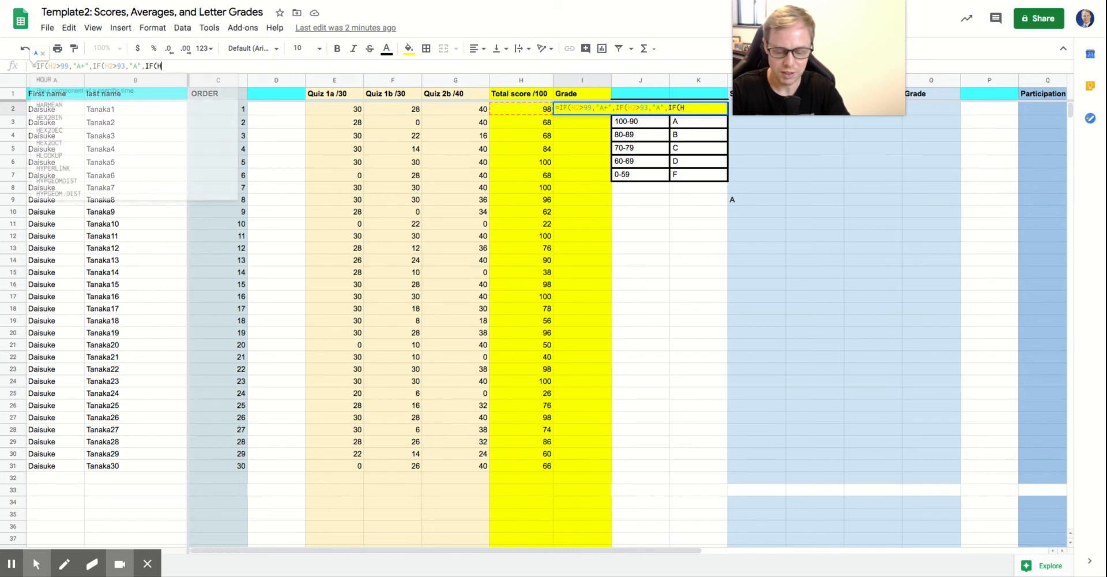
type("2")
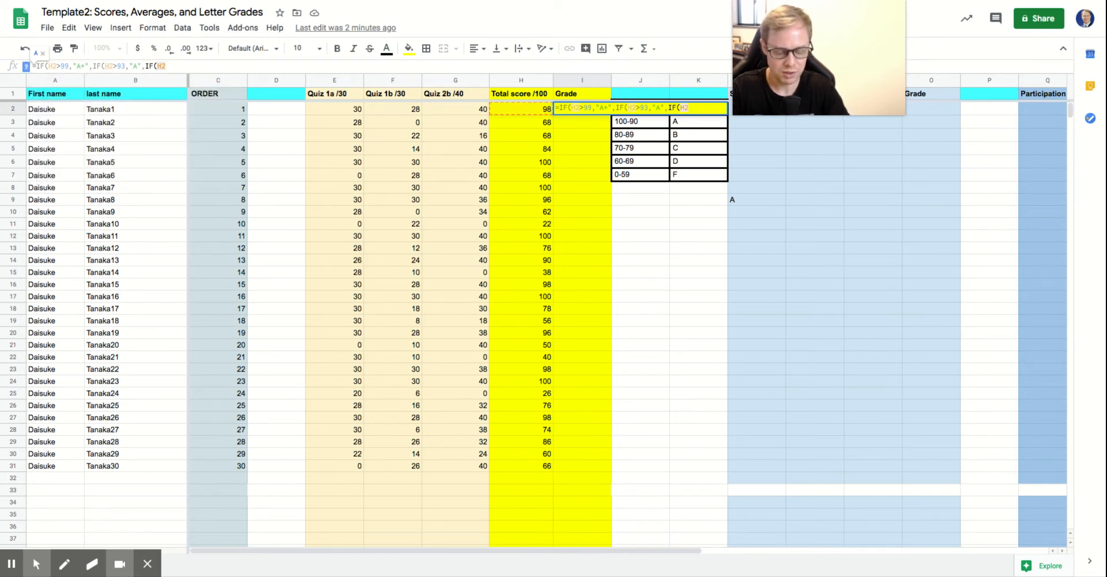
type(">89")
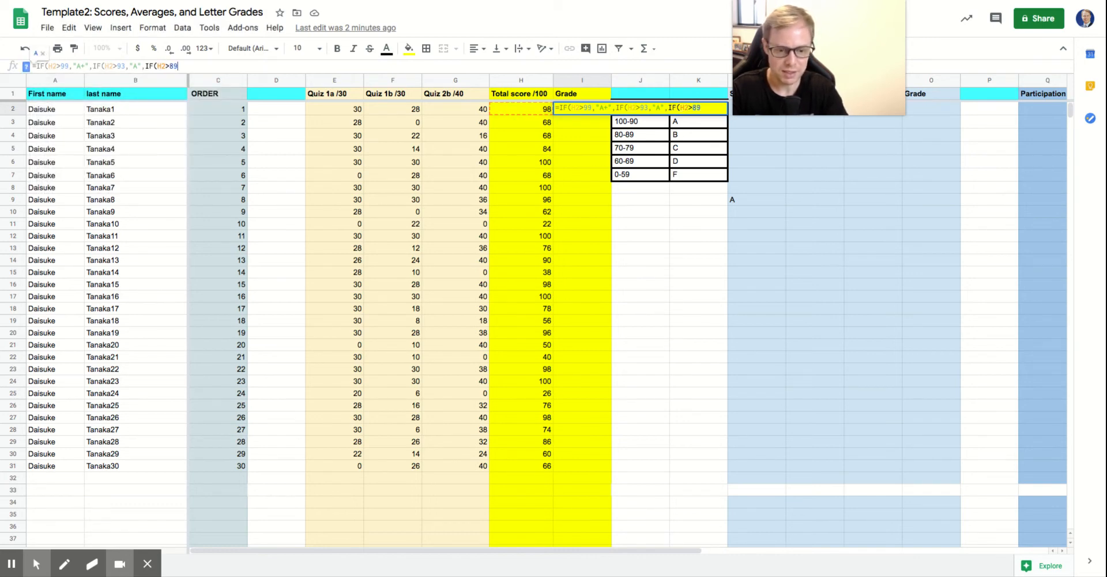
type(",")
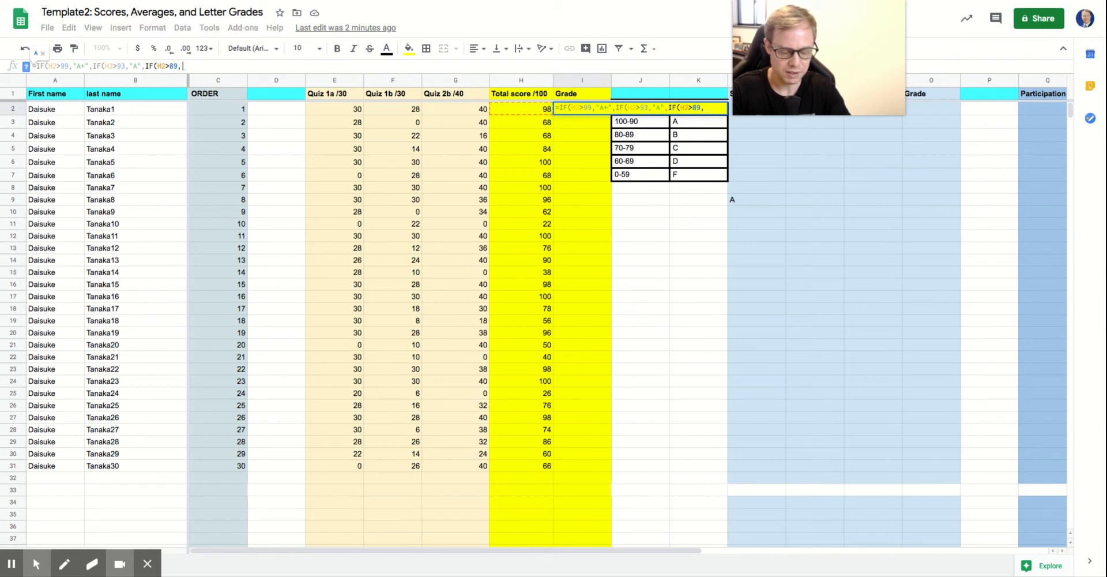
type("A-\"")
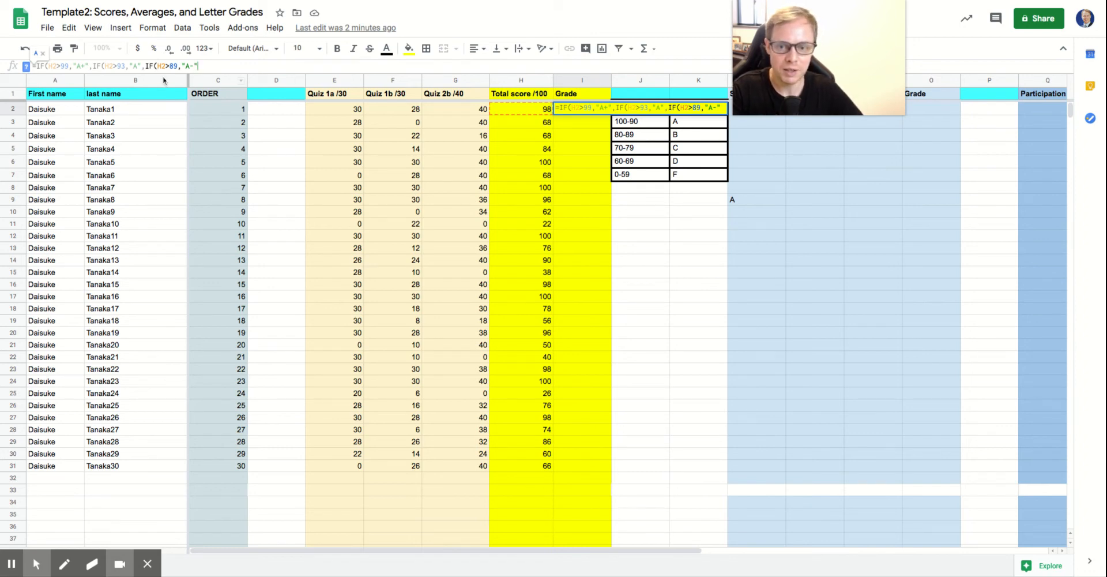
mouse_move(120, 77)
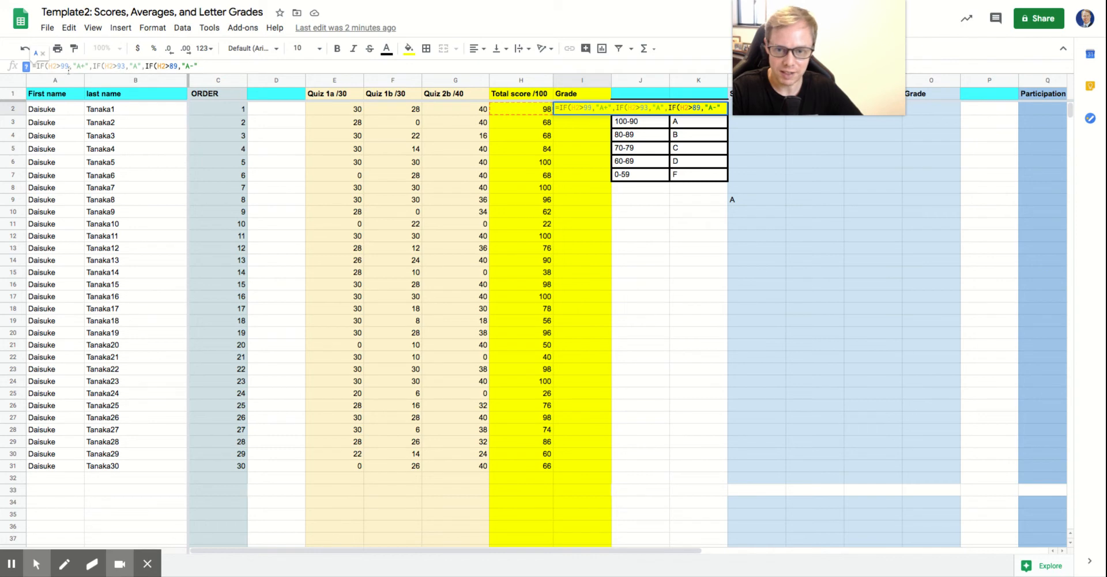
mouse_move(169, 78)
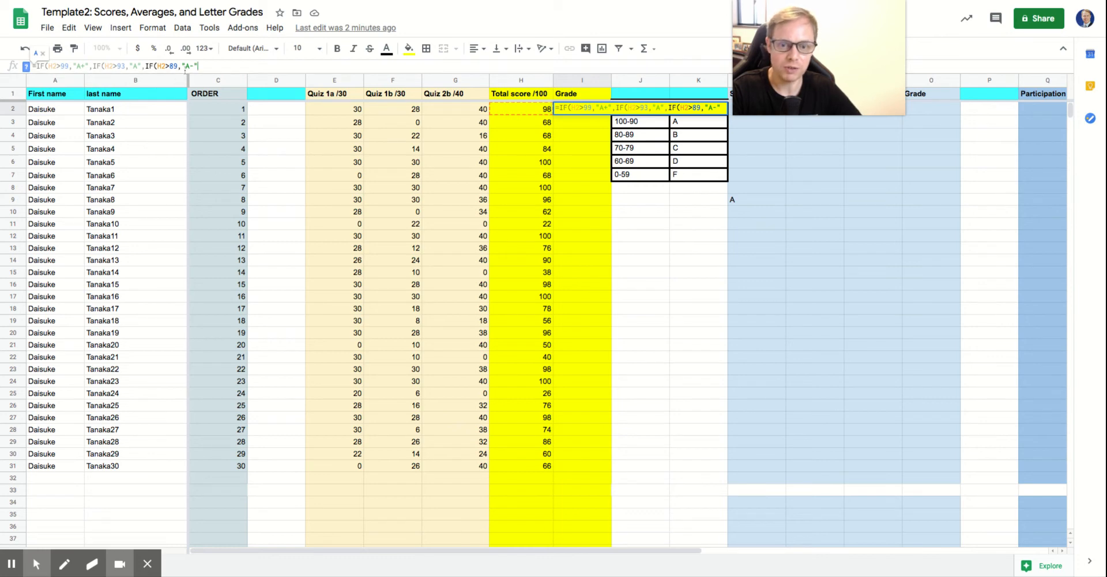
mouse_move(650, 129)
type(",IF(H2>87,\"B+\",IF(H2>83,\"B\",IF(H2>79,\"B-\",IF(H2>77,\"C+\",IF(H2>73,\"C\",IF(H2>69,\"C-\",IF(H2>67,\"D+\",IF(H2>63,\"D\",IF(H2>59,\"D-\",IF(H2<59,\"F\")))))))))))))")
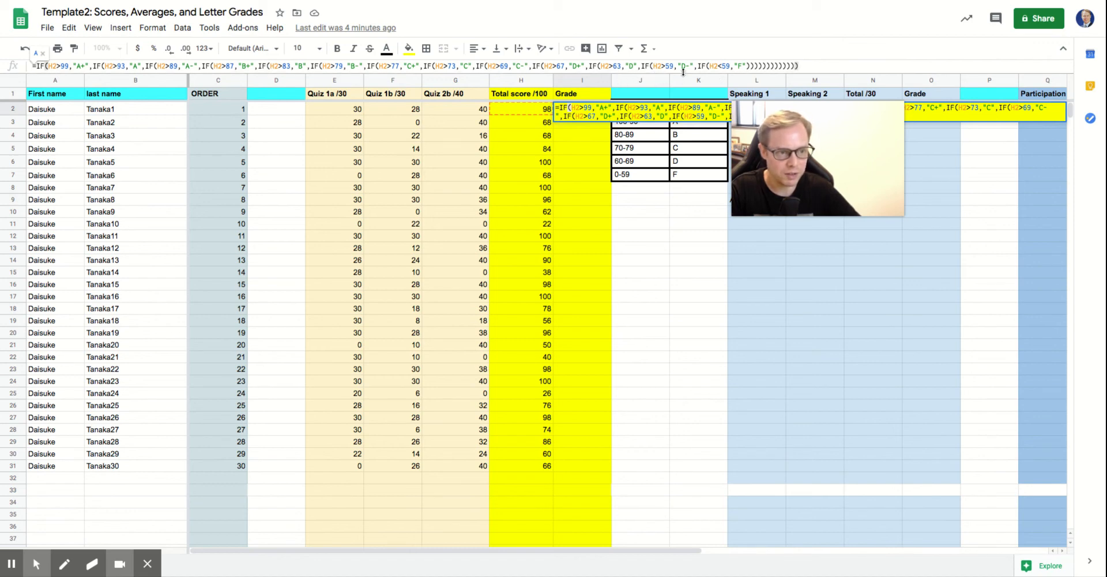
mouse_move(698, 77)
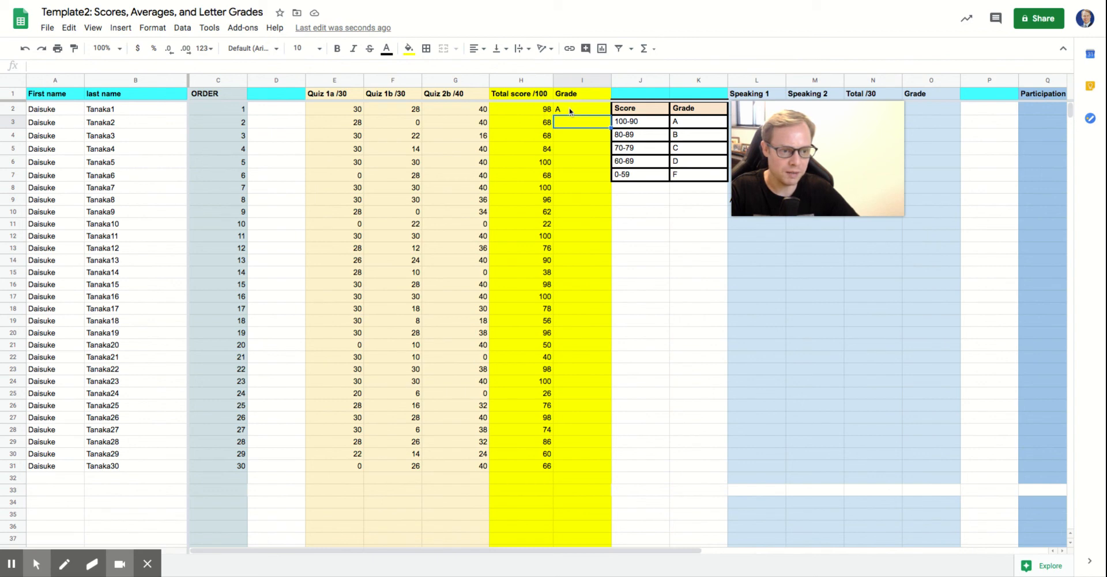
Copy the letter-grade formula from I2 down column I through row 31
left_click(581, 109)
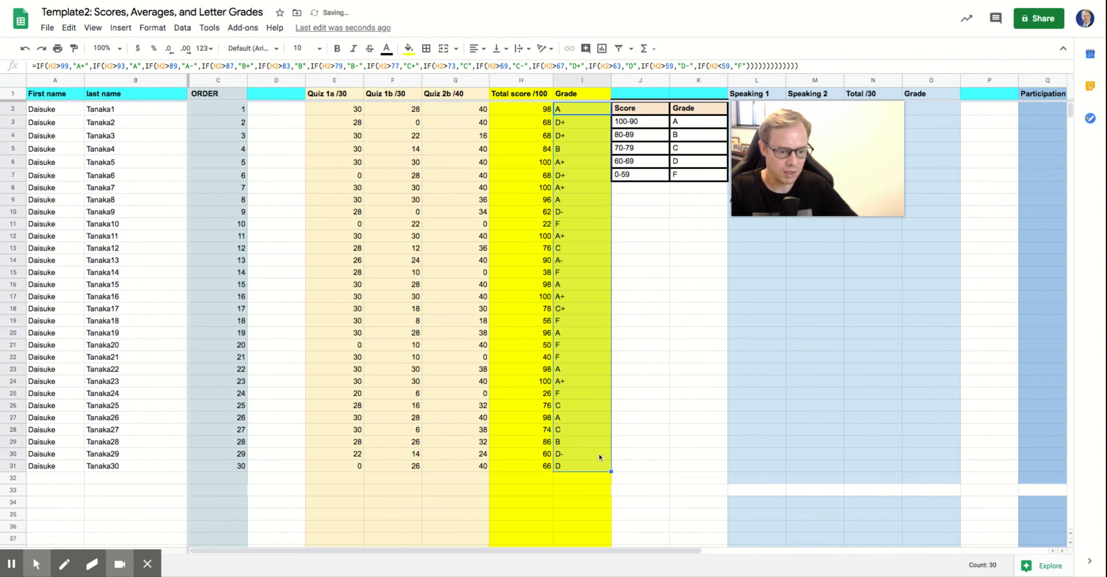
mouse_move(579, 122)
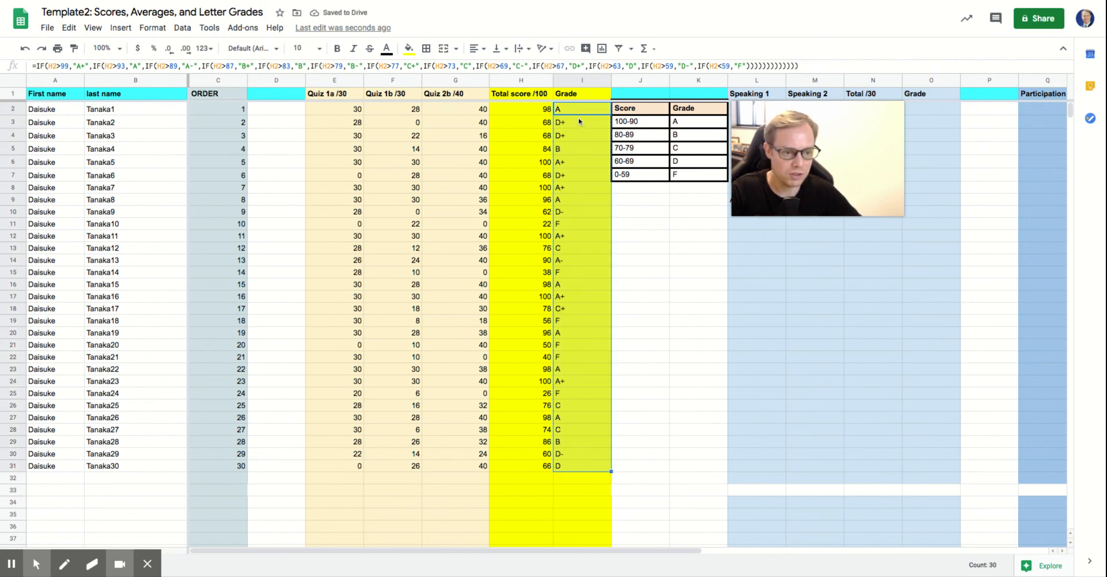
left_click(582, 123)
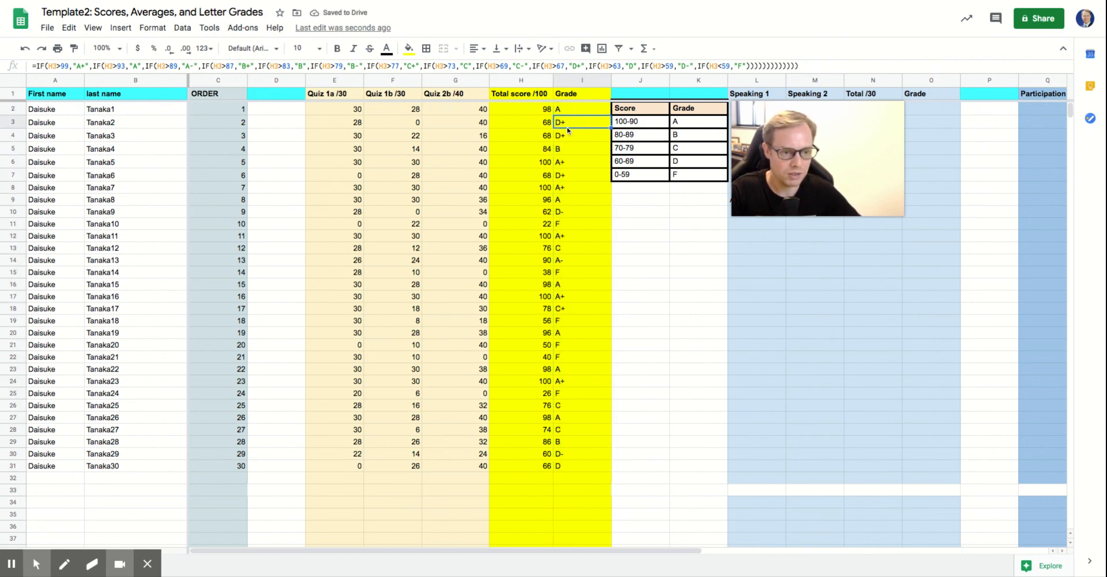
mouse_move(562, 163)
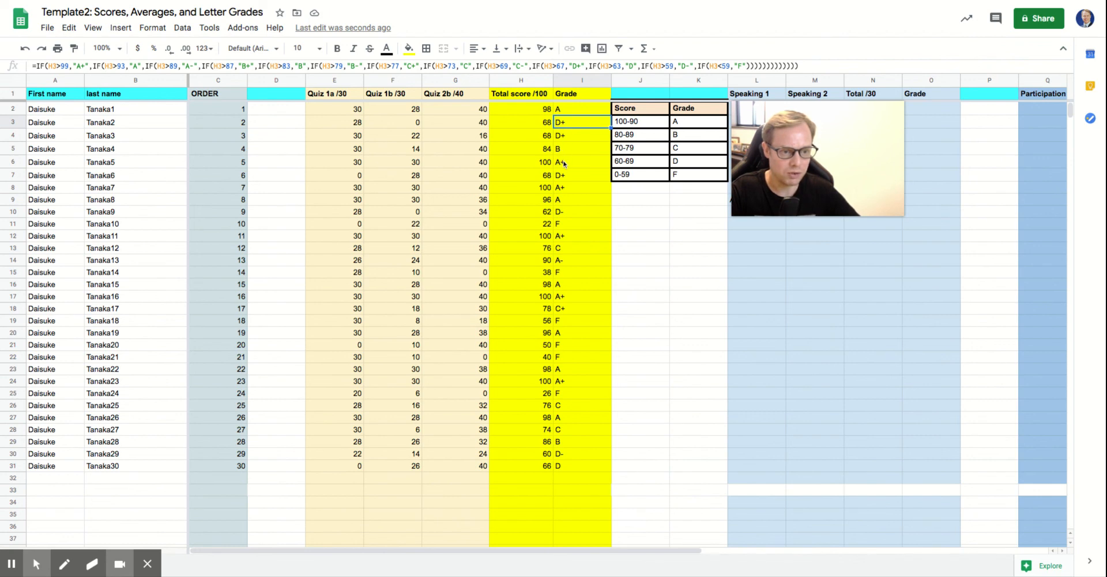
mouse_move(569, 179)
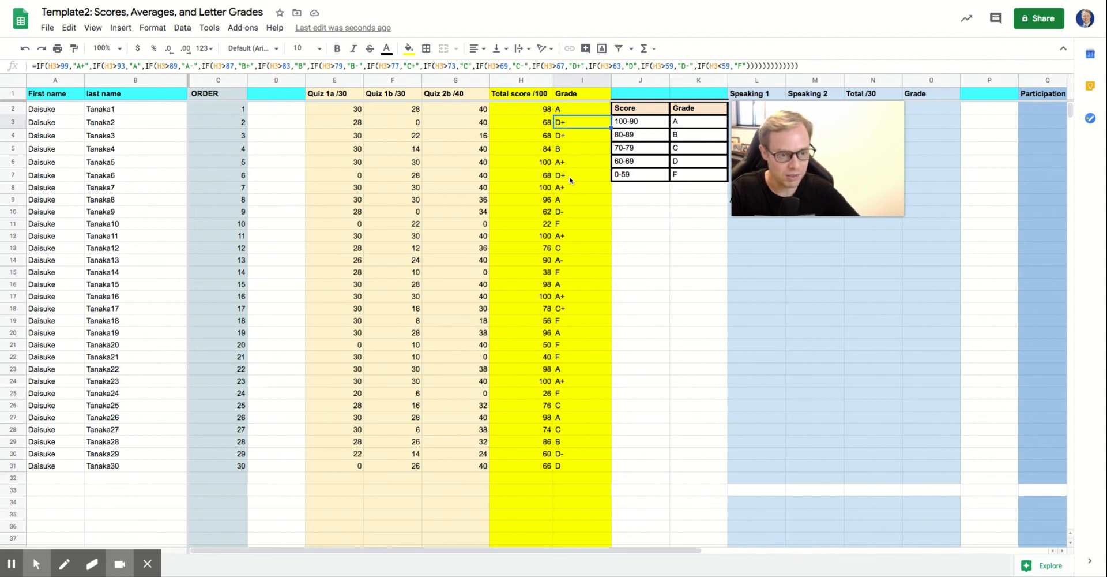
mouse_move(563, 217)
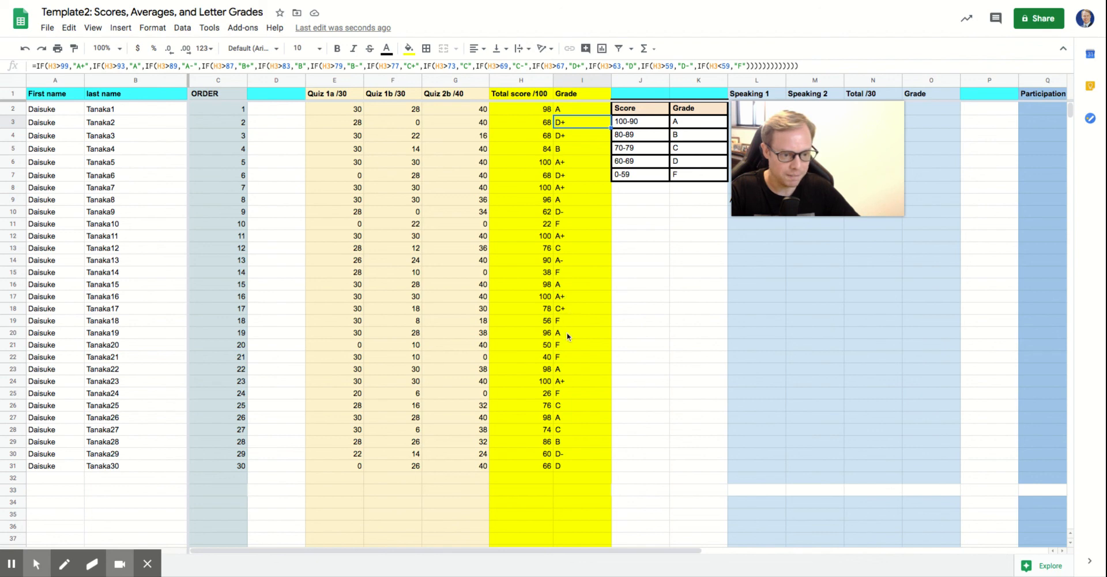
mouse_move(568, 333)
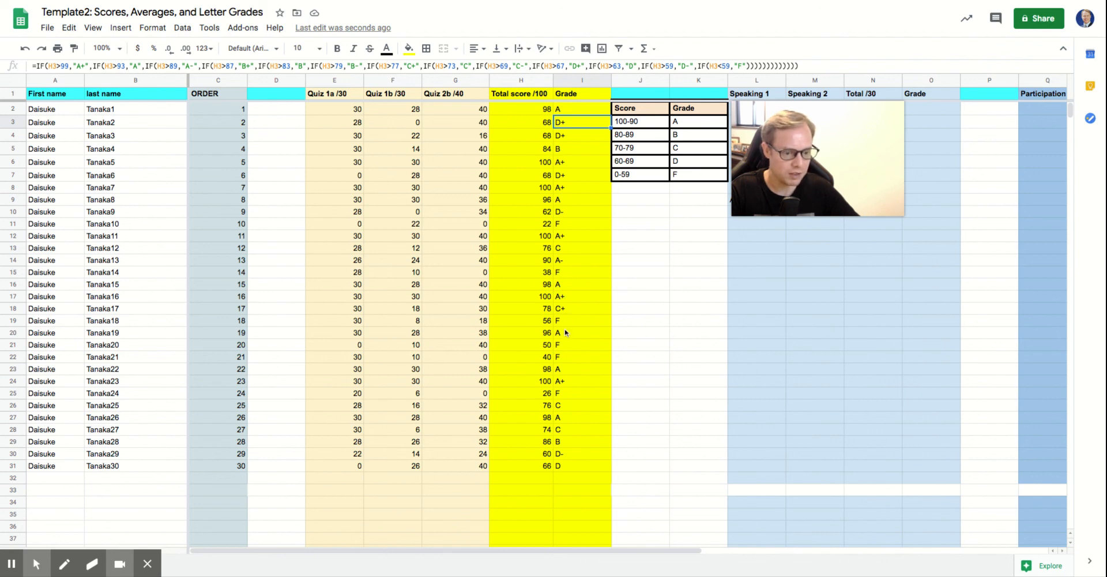
mouse_move(570, 414)
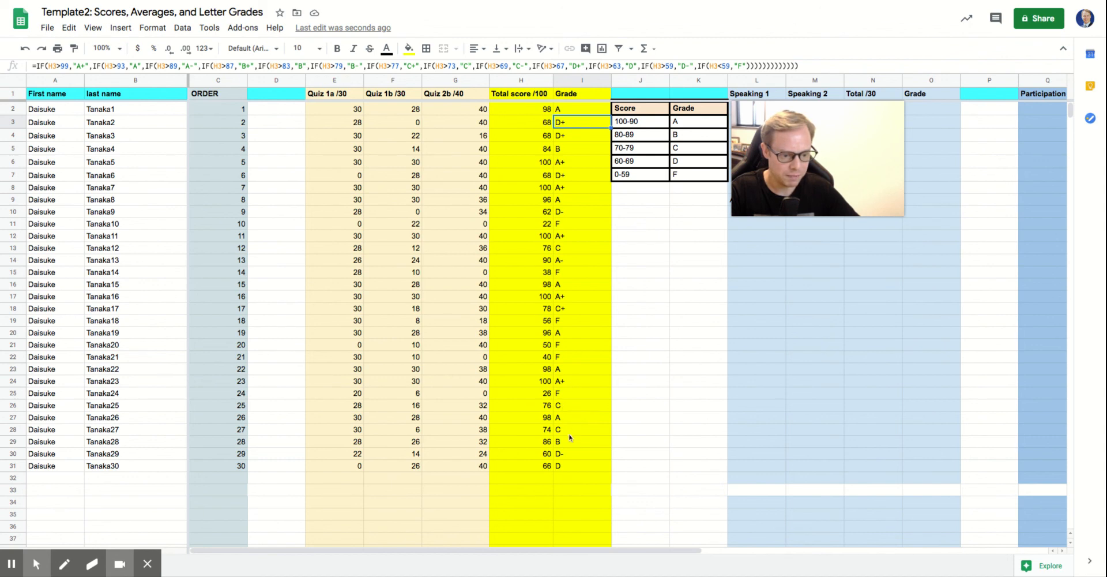
mouse_move(662, 325)
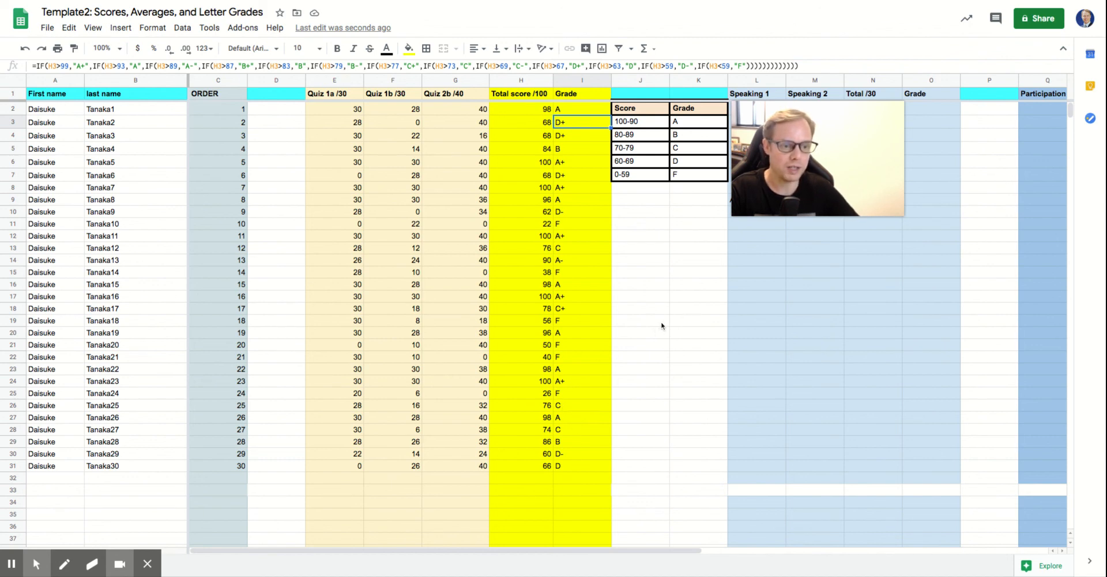